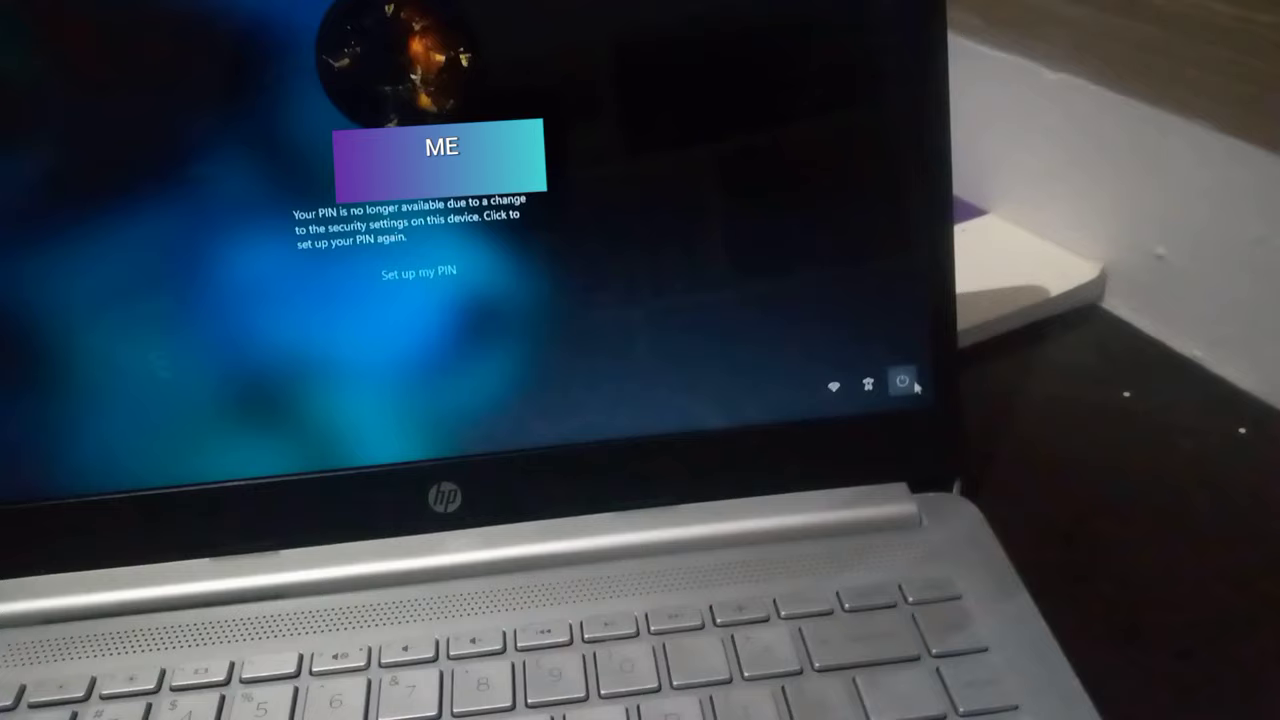
# - Restart the PC from the lock screen's PIN error so it boots into recovery
pyautogui.click(904, 382)
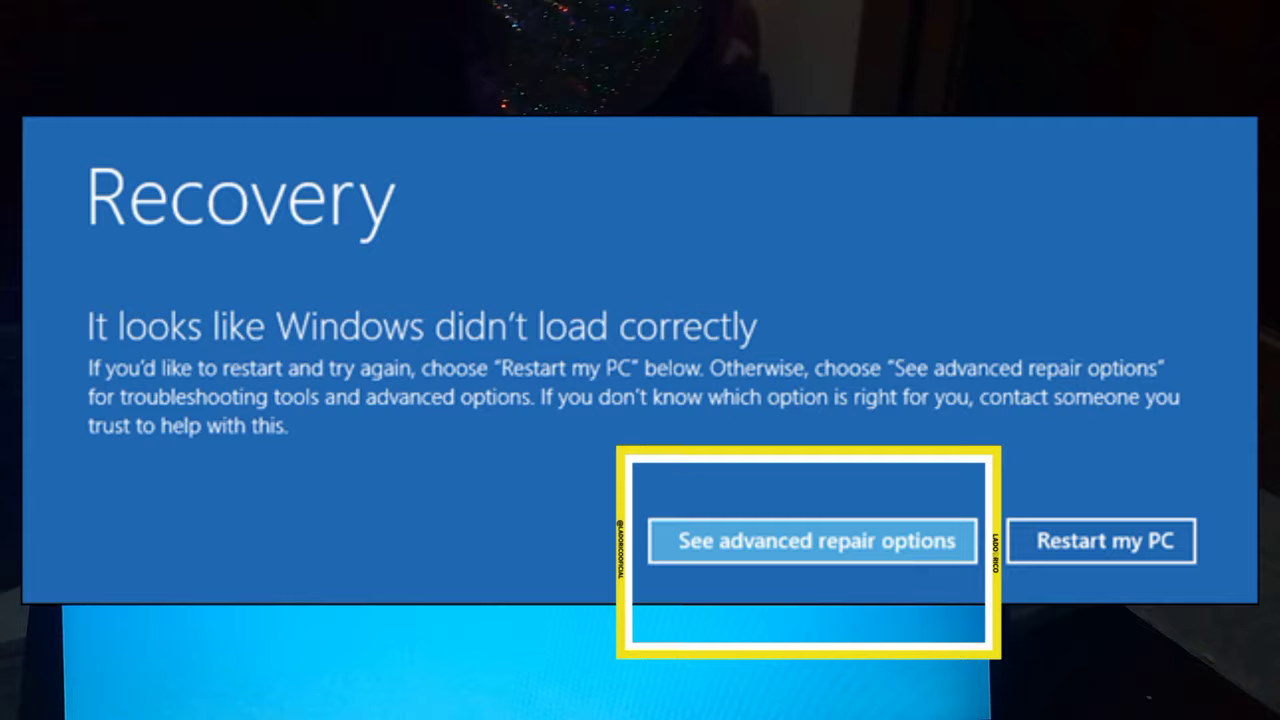
# - Go through See advanced repair options and Troubleshoot to the Advanced options screen
pyautogui.click(812, 540)
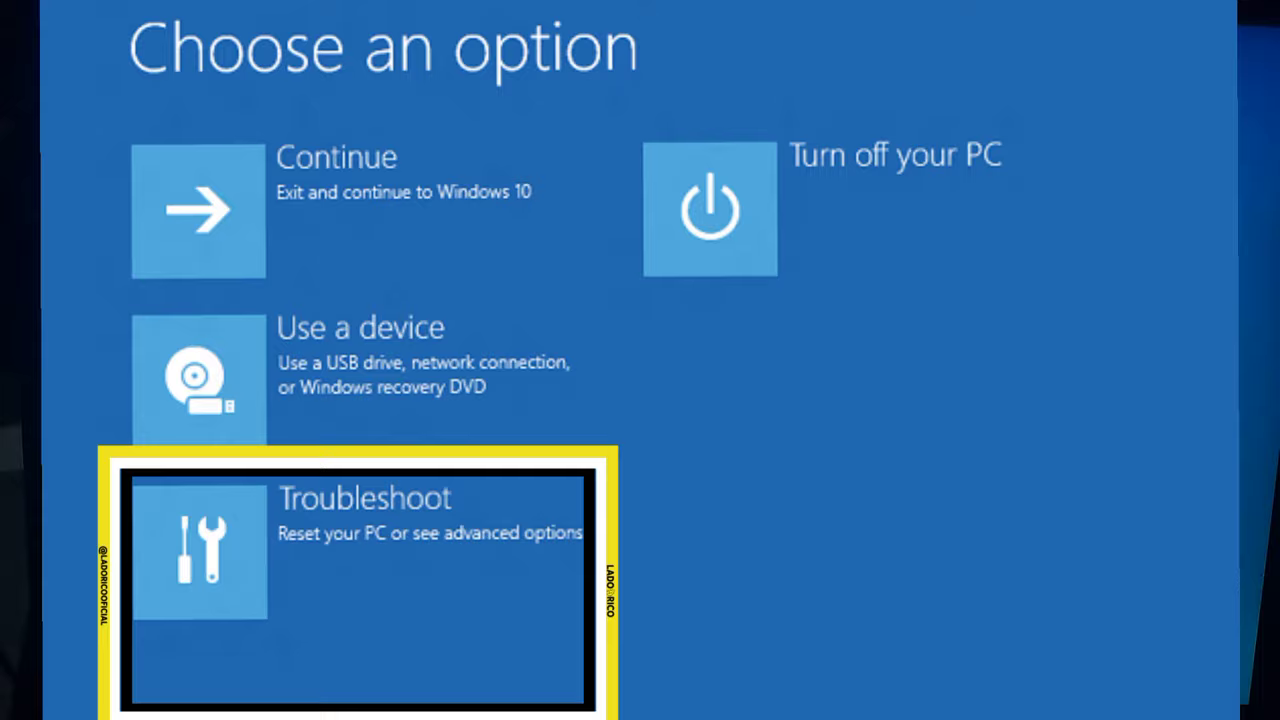
pyautogui.click(356, 550)
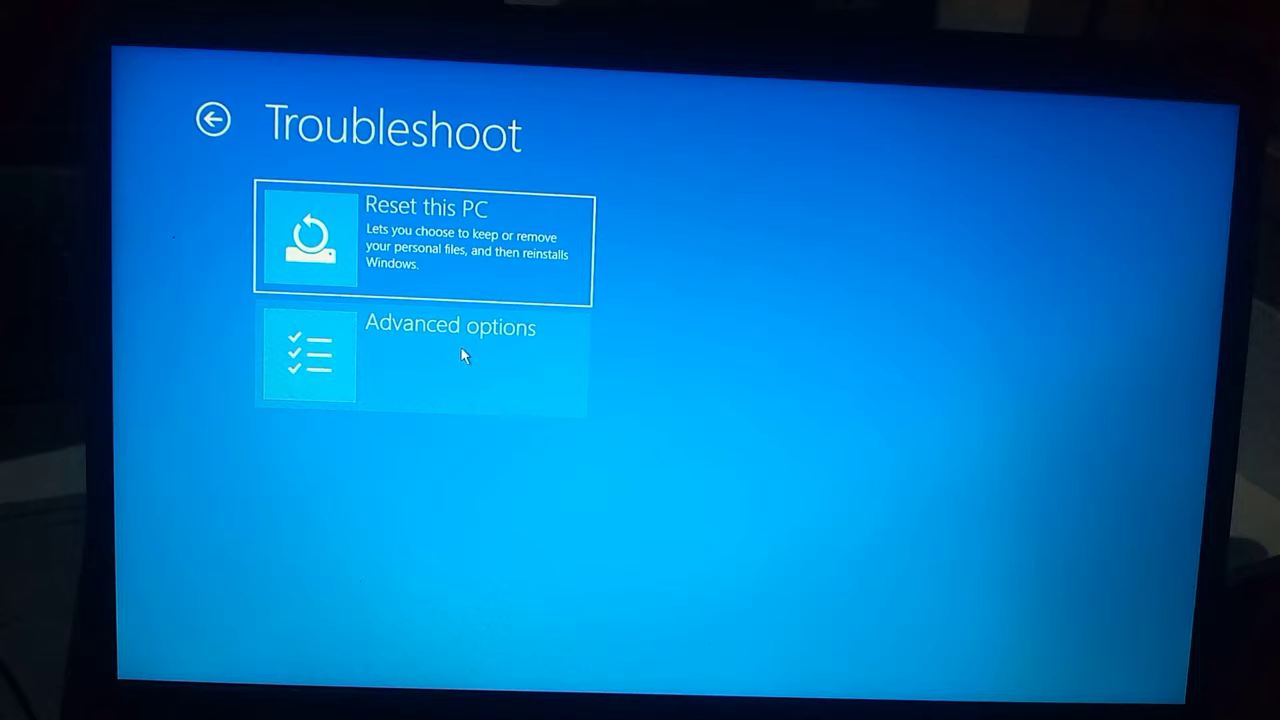
pyautogui.click(420, 356)
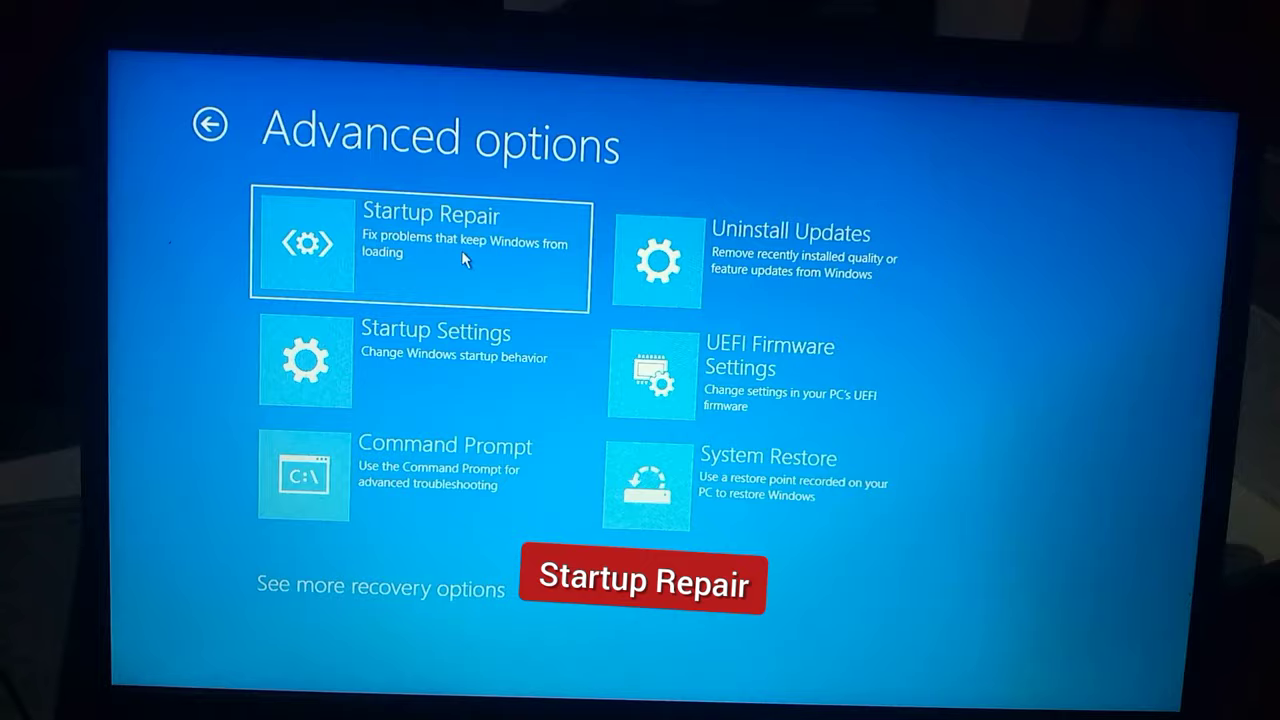
# - Run Startup Repair, then head back into Troubleshoot after it restarts
pyautogui.click(418, 256)
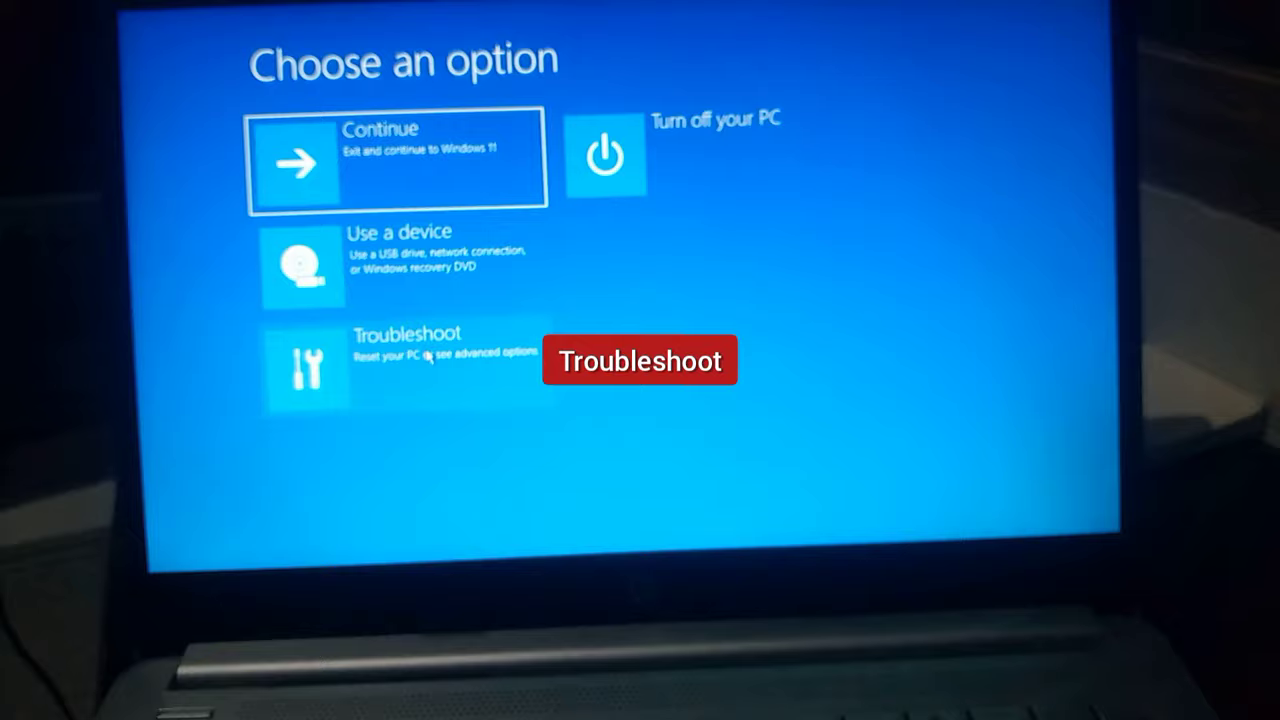
pyautogui.click(400, 364)
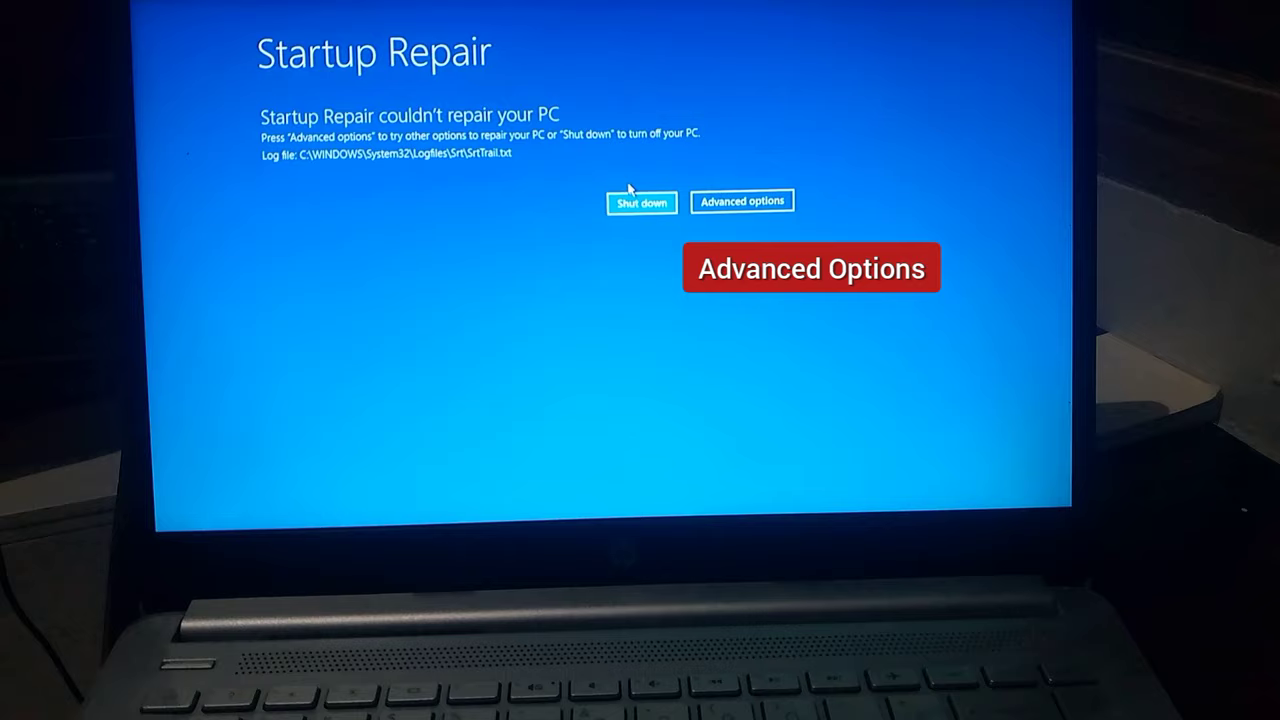
# - Leave the 'Startup Repair couldn't repair your PC' report and boot back to Windows
pyautogui.click(742, 200)
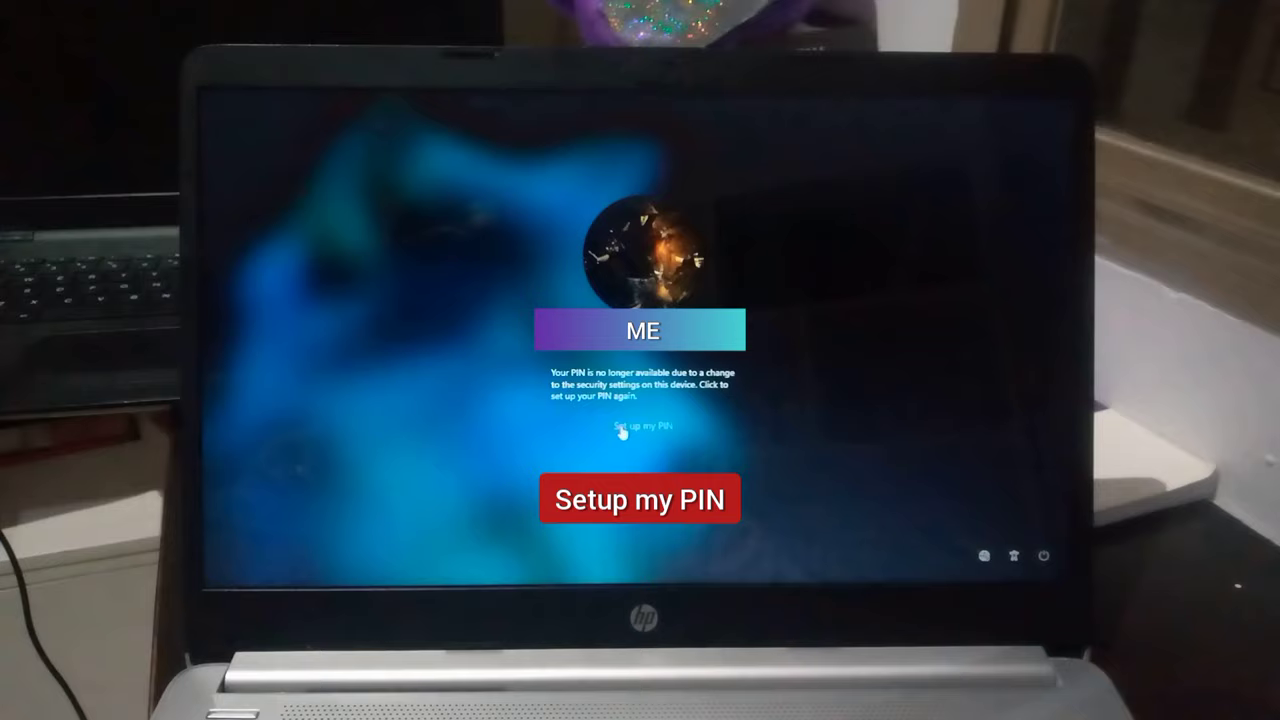
# - Choose 'Set up my PIN' to bring up the Microsoft account sign-in window
pyautogui.click(640, 500)
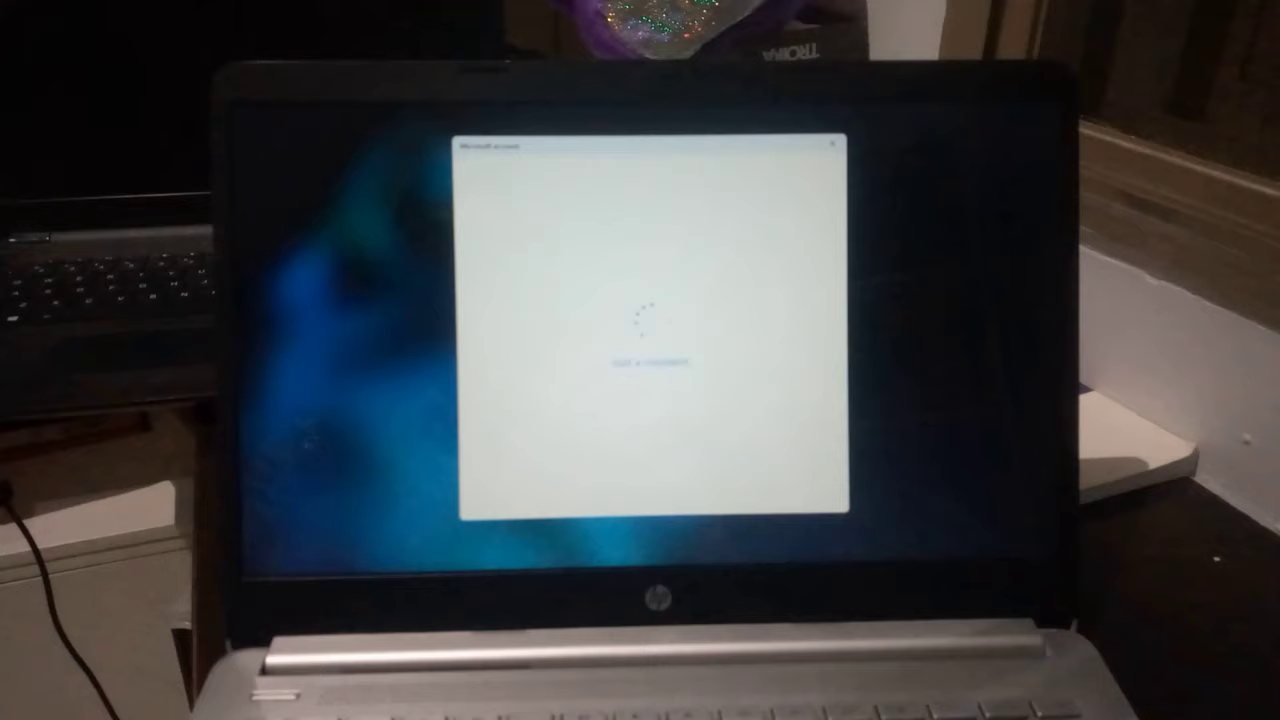